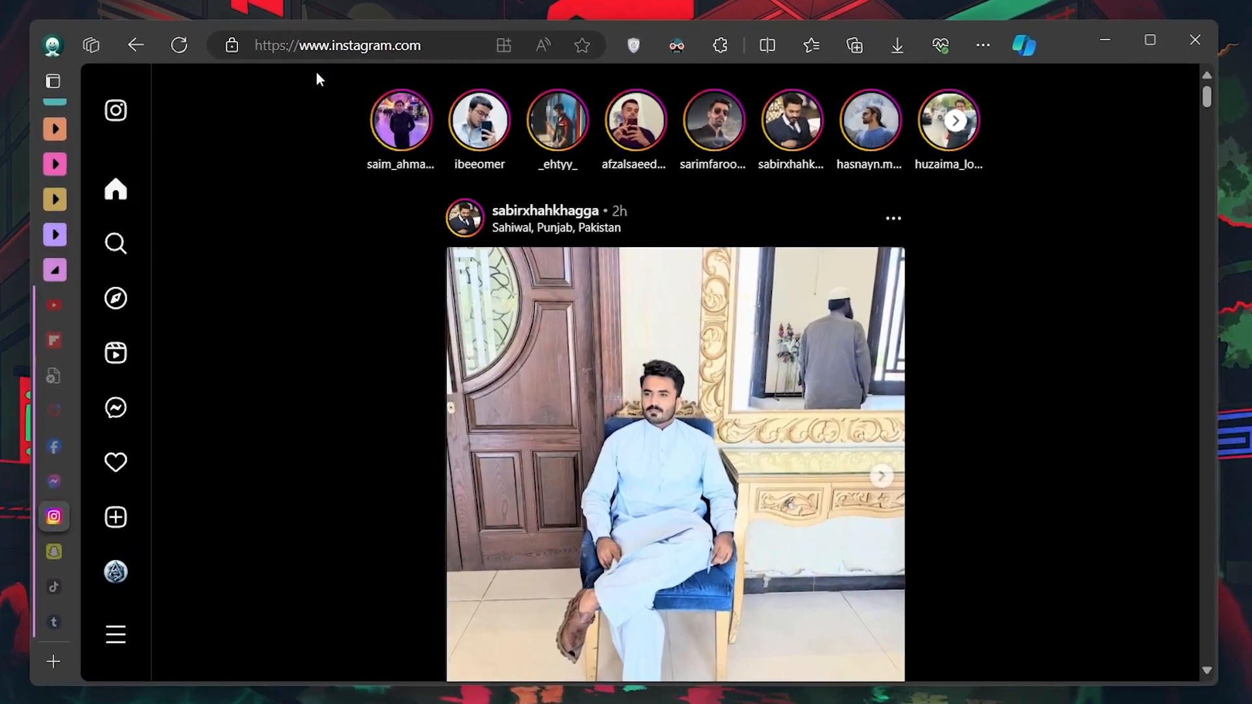
# Open the Create new post dialog with the sidebar Create (+) icon
pyautogui.click(337, 45)
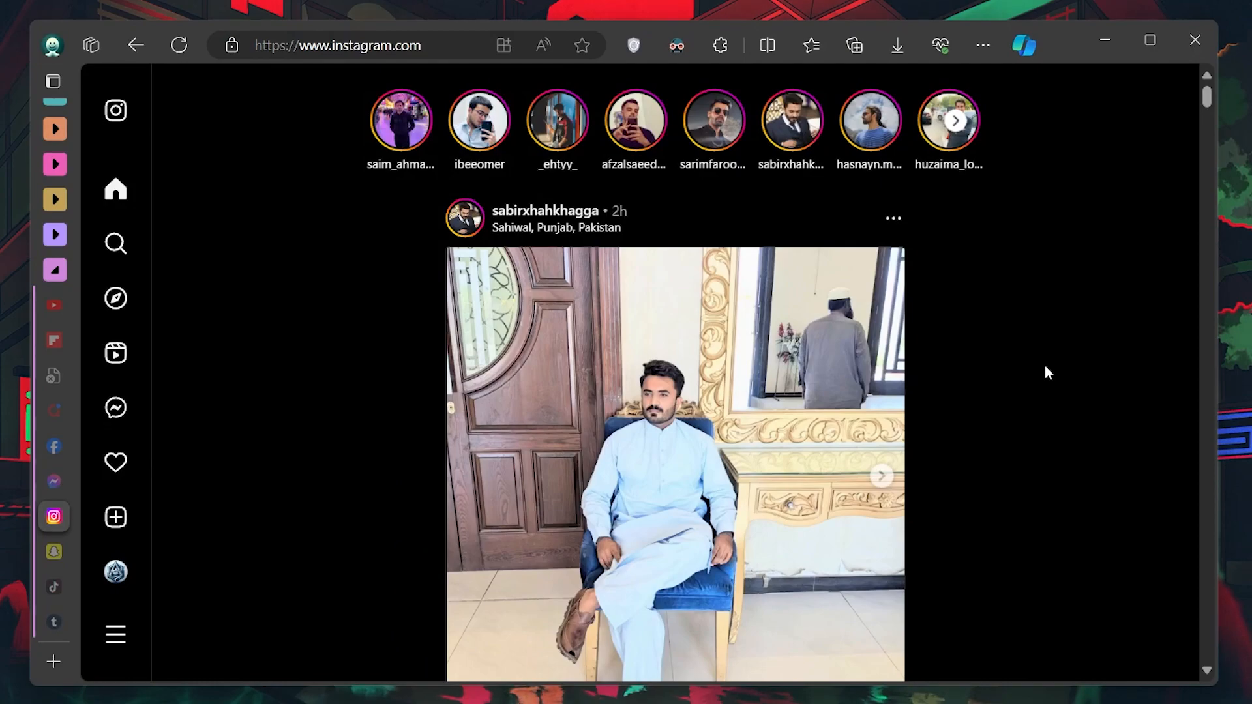
pyautogui.moveTo(480, 439)
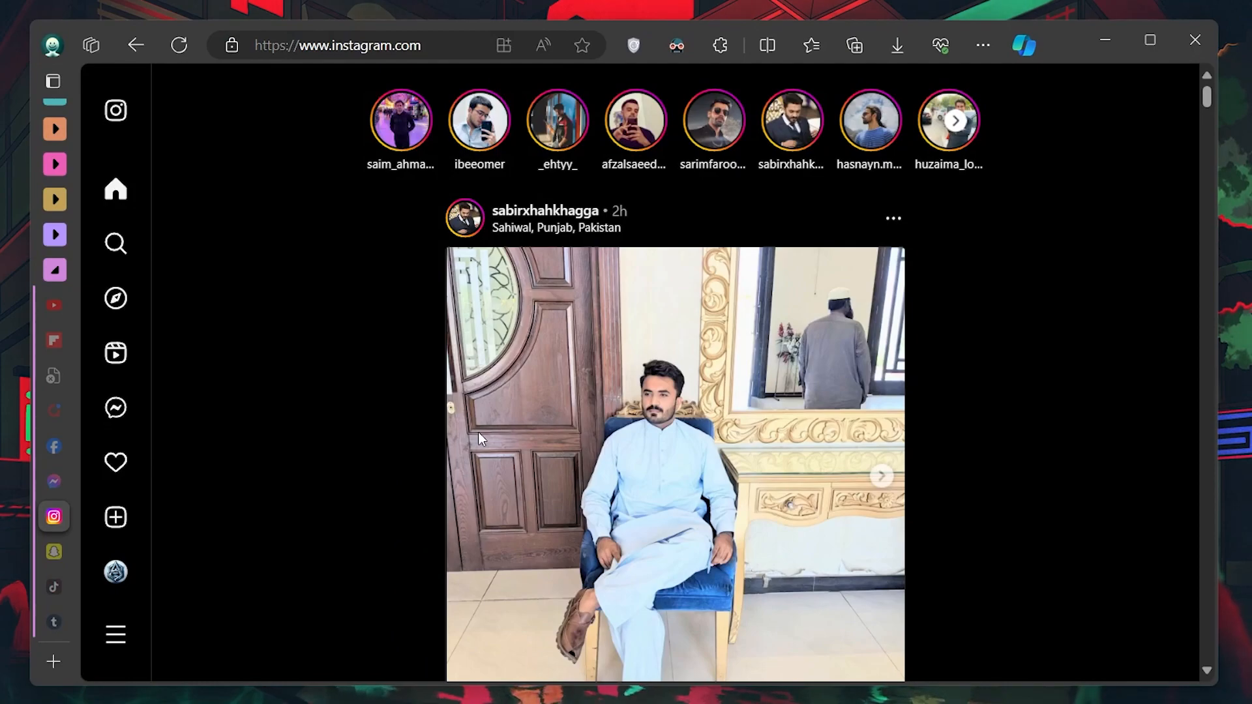
pyautogui.moveTo(115, 241)
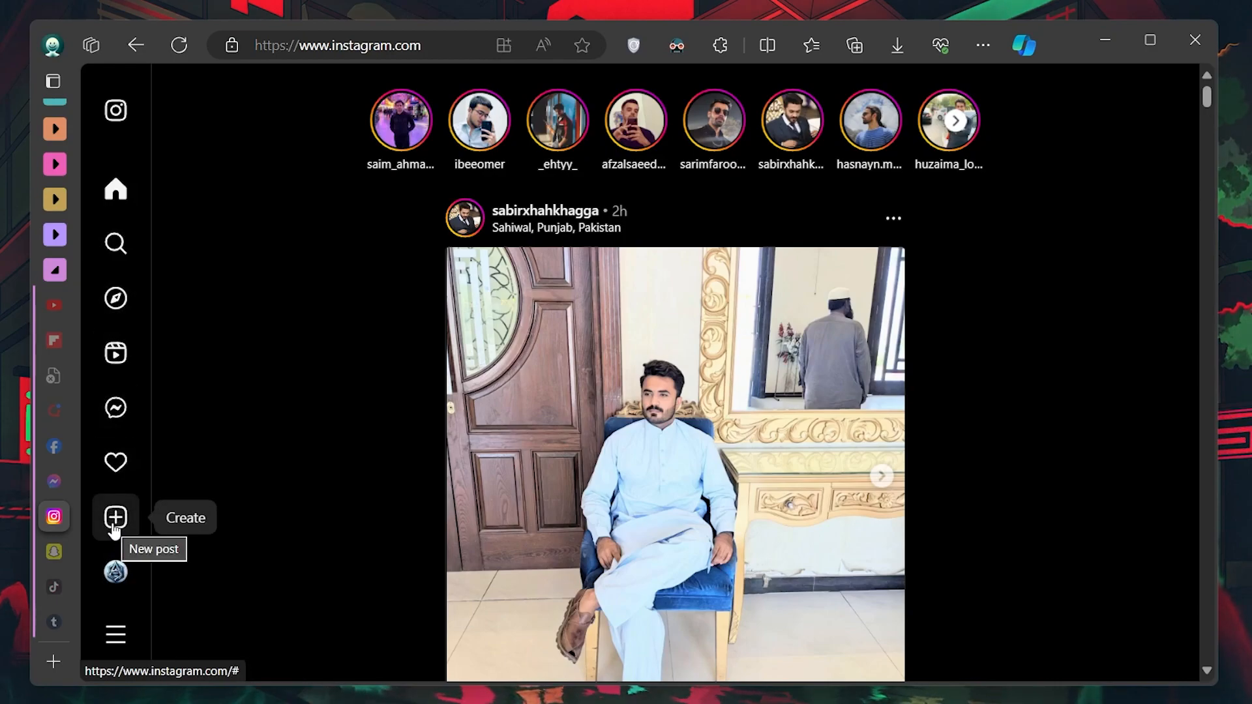
pyautogui.click(114, 517)
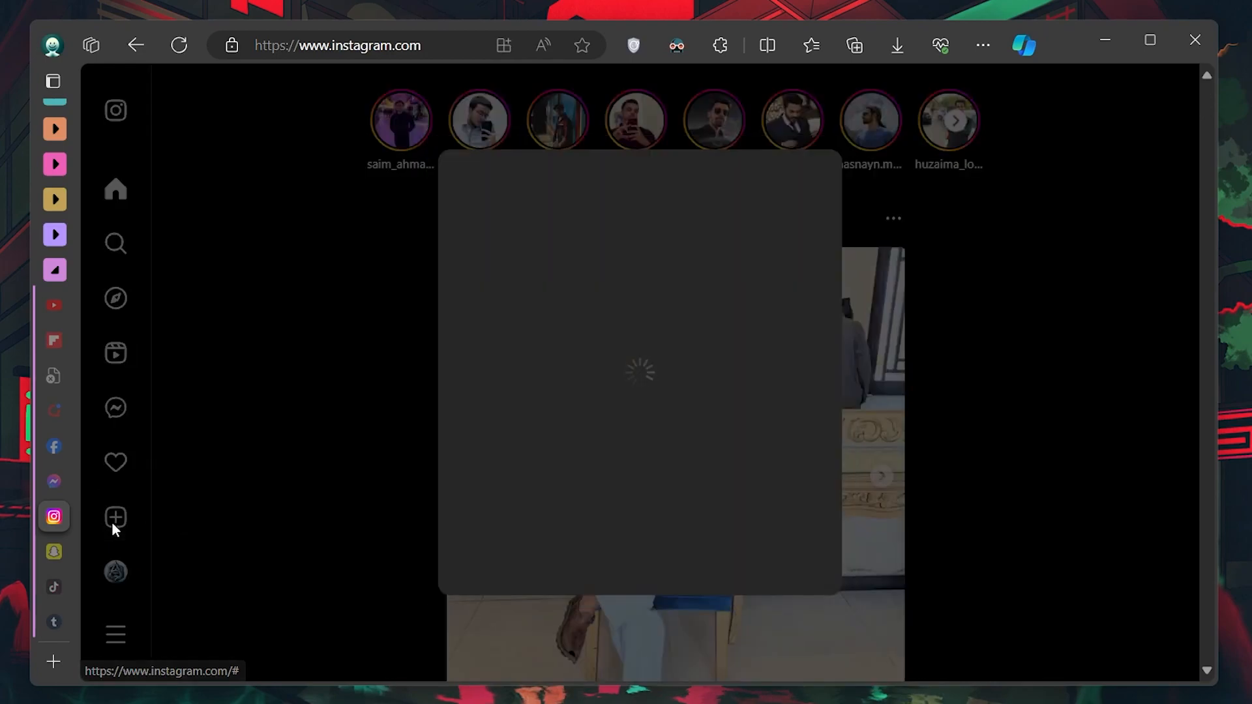
pyautogui.click(115, 517)
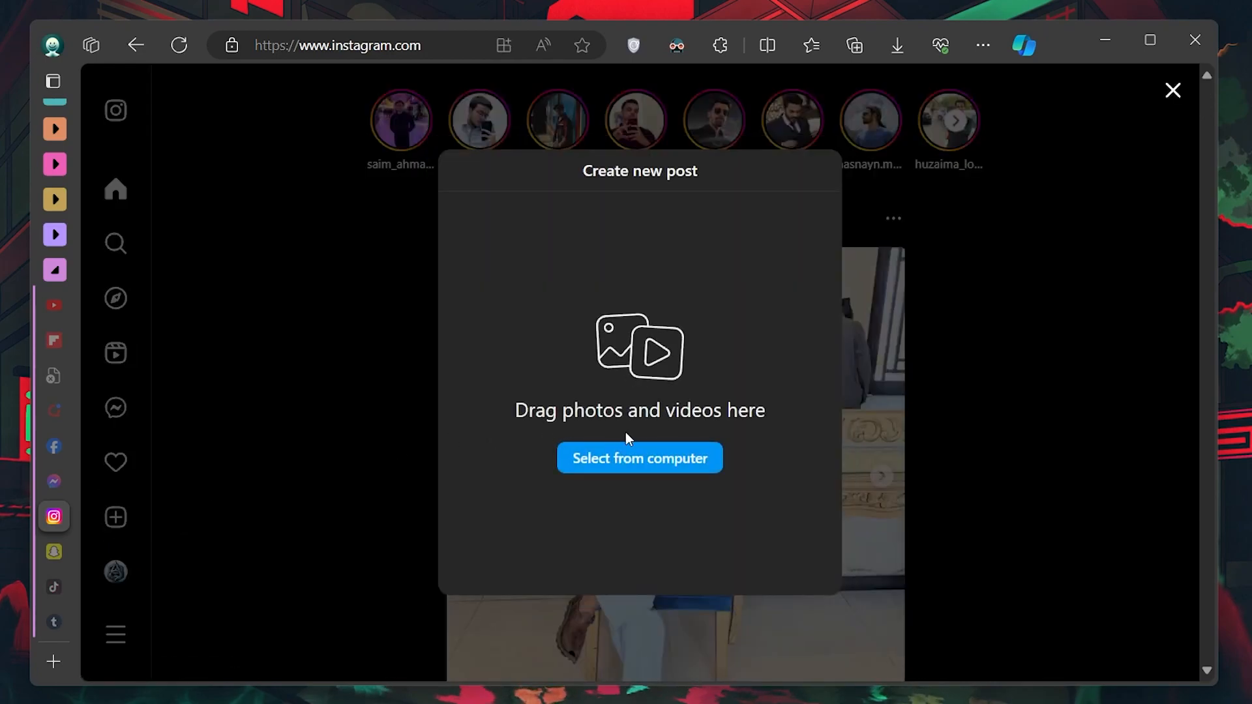
pyautogui.moveTo(639, 458)
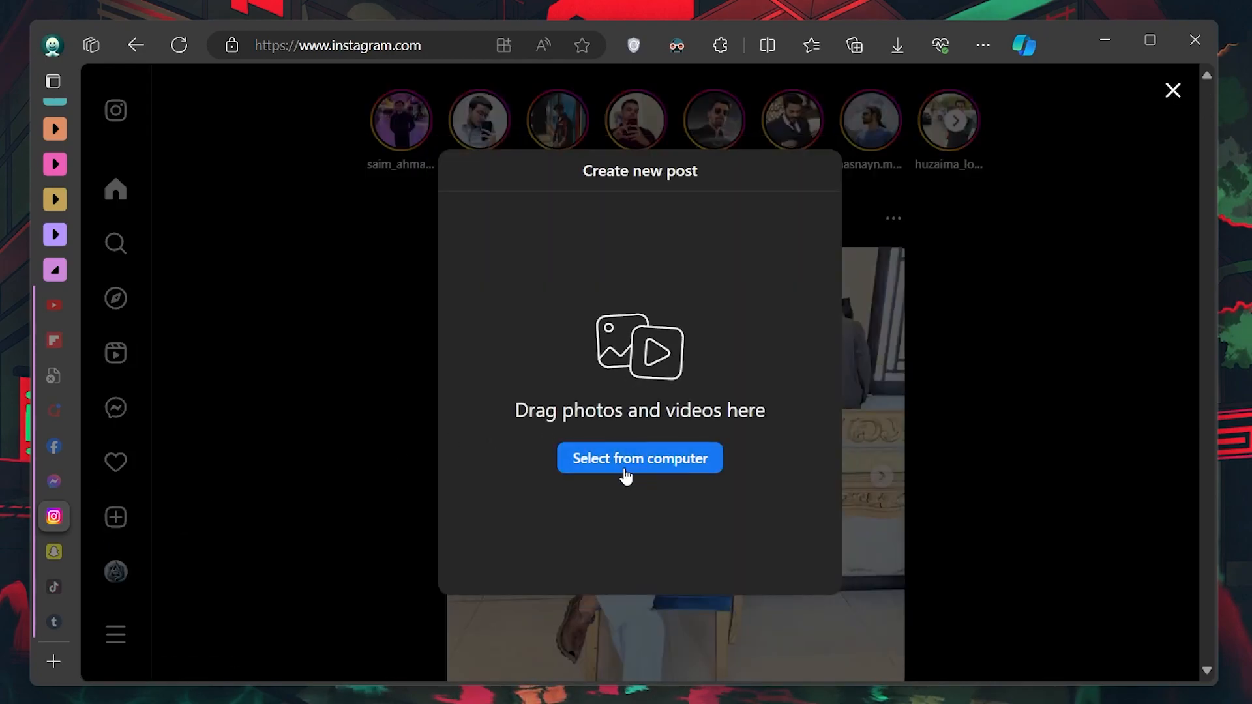
# Upload Transformers 1 from the Downloads folder as the post's first image
pyautogui.click(639, 458)
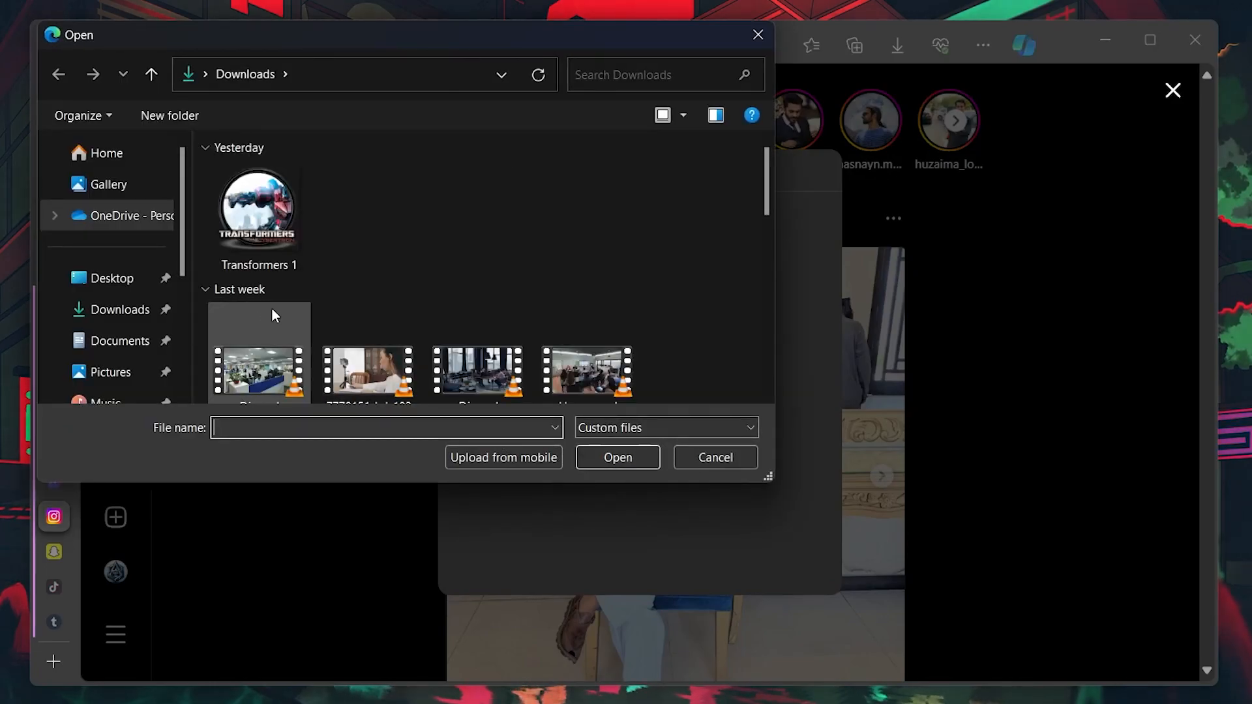
pyautogui.scroll(-3)
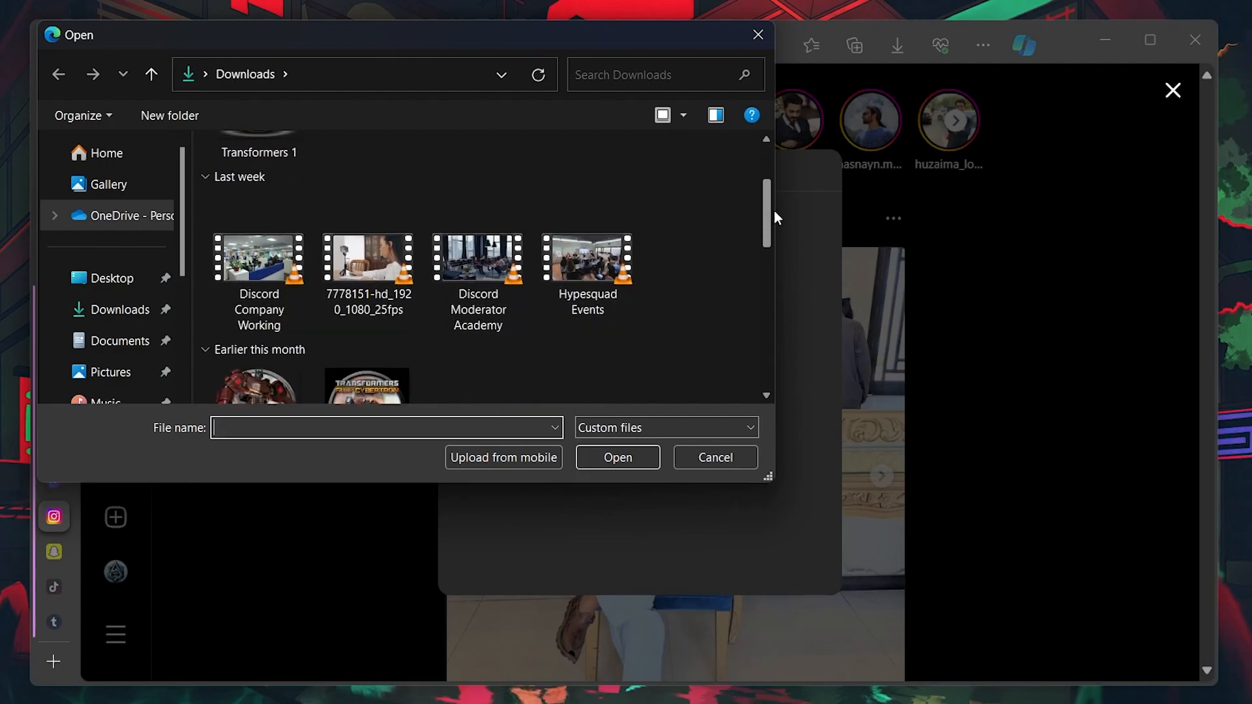
pyautogui.scroll(-3)
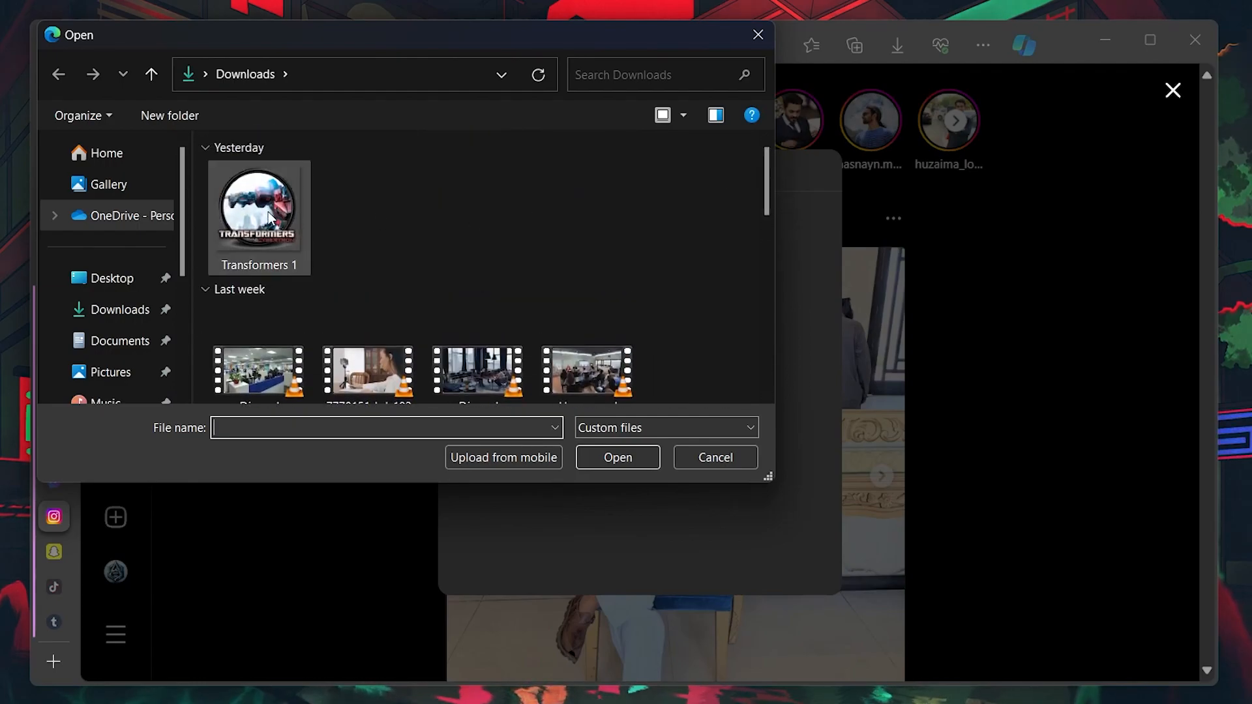
pyautogui.click(258, 210)
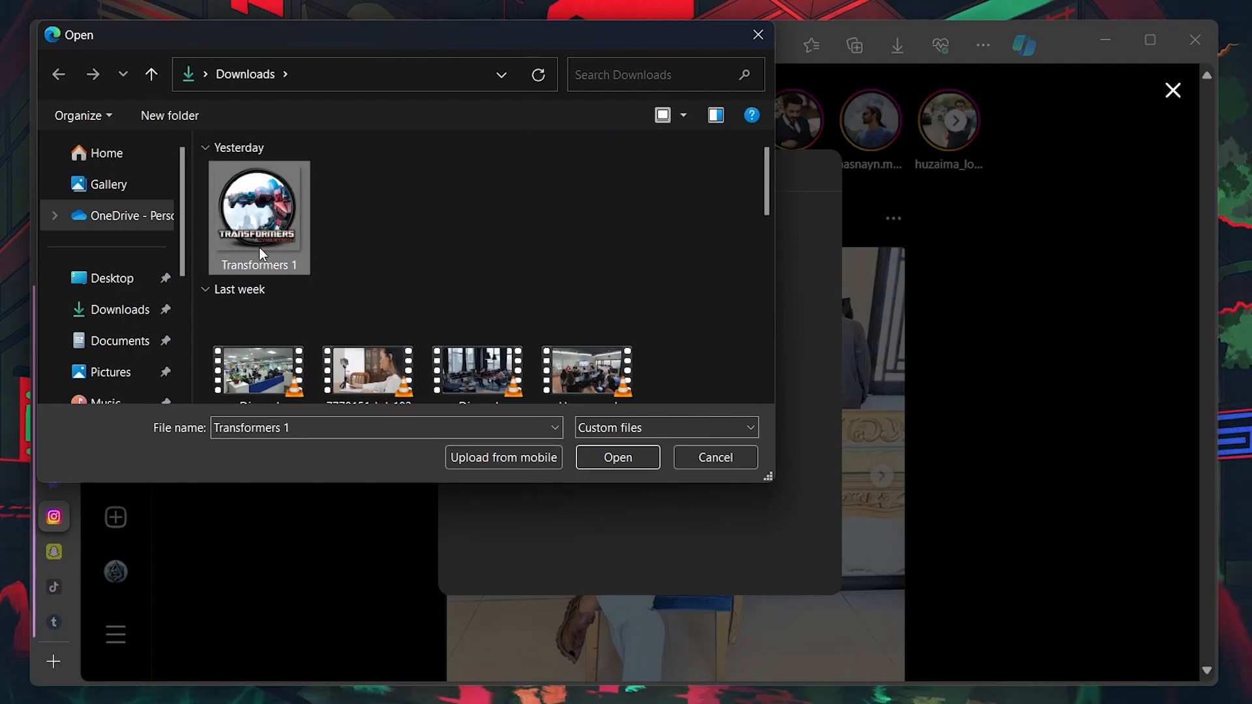
pyautogui.moveTo(258, 216)
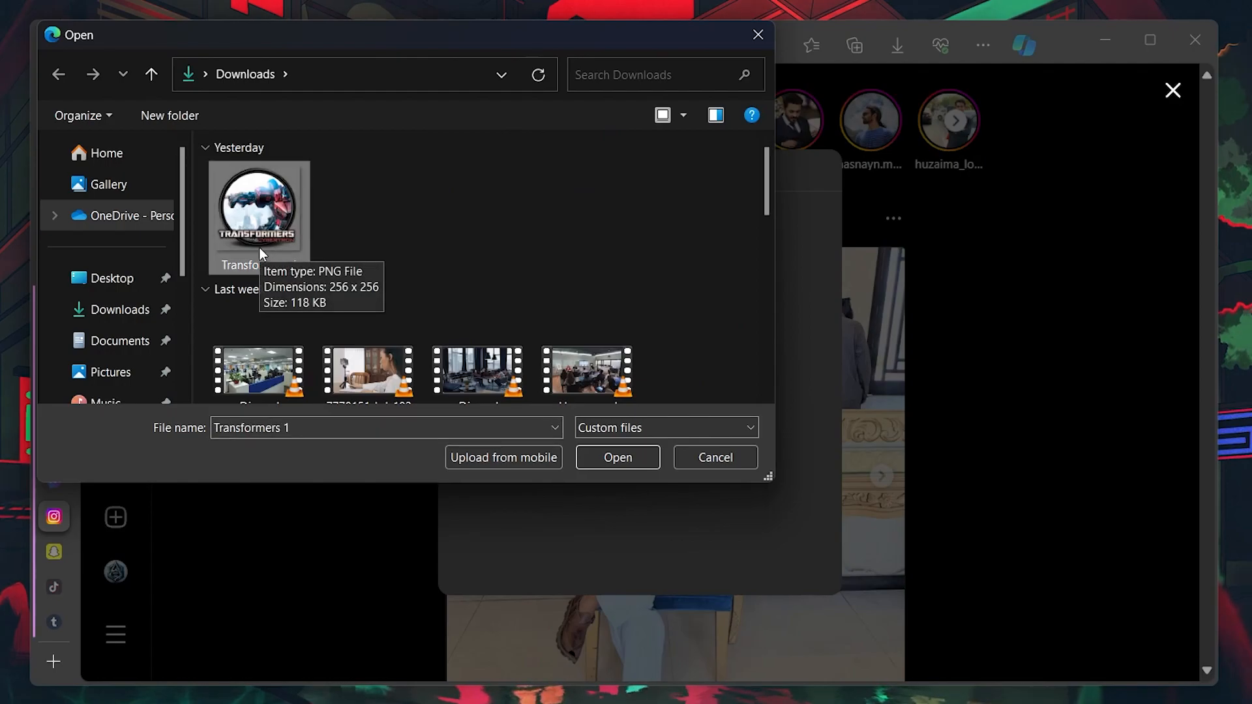
pyautogui.click(618, 456)
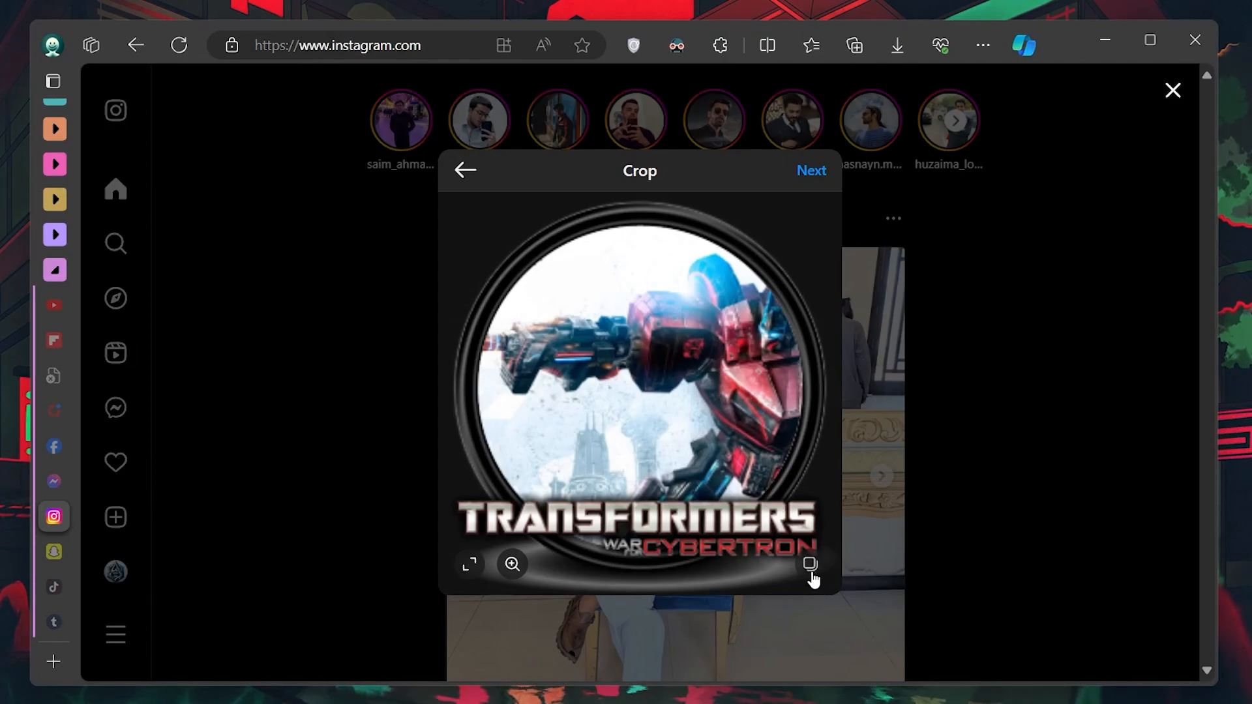
# Add Transformers 2 and 3 to the carousel and advance past cropping to filters
pyautogui.click(810, 565)
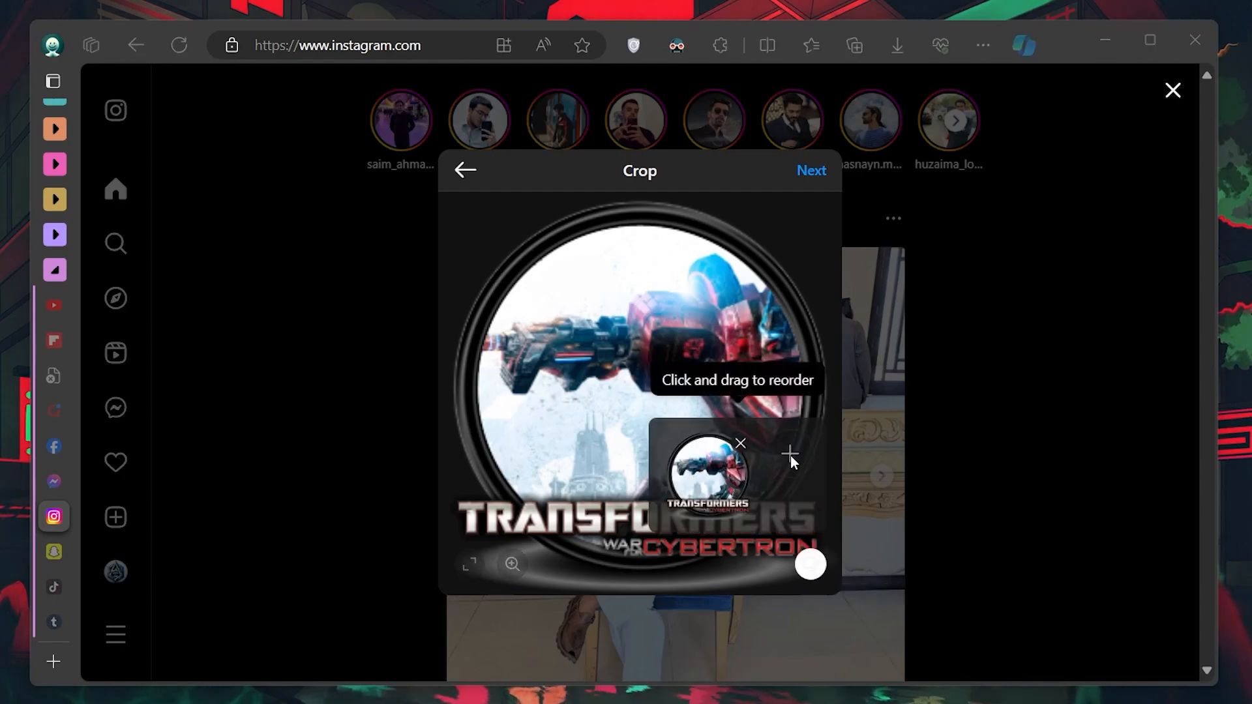
pyautogui.click(789, 454)
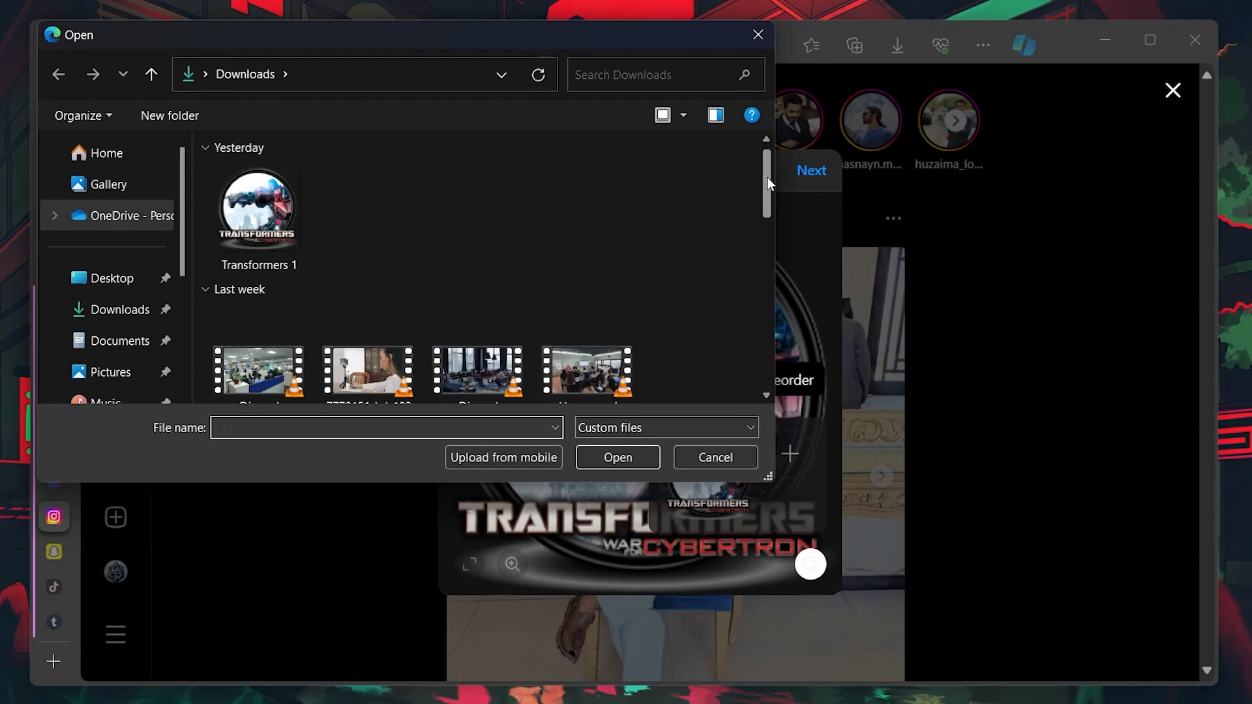
pyautogui.click(259, 281)
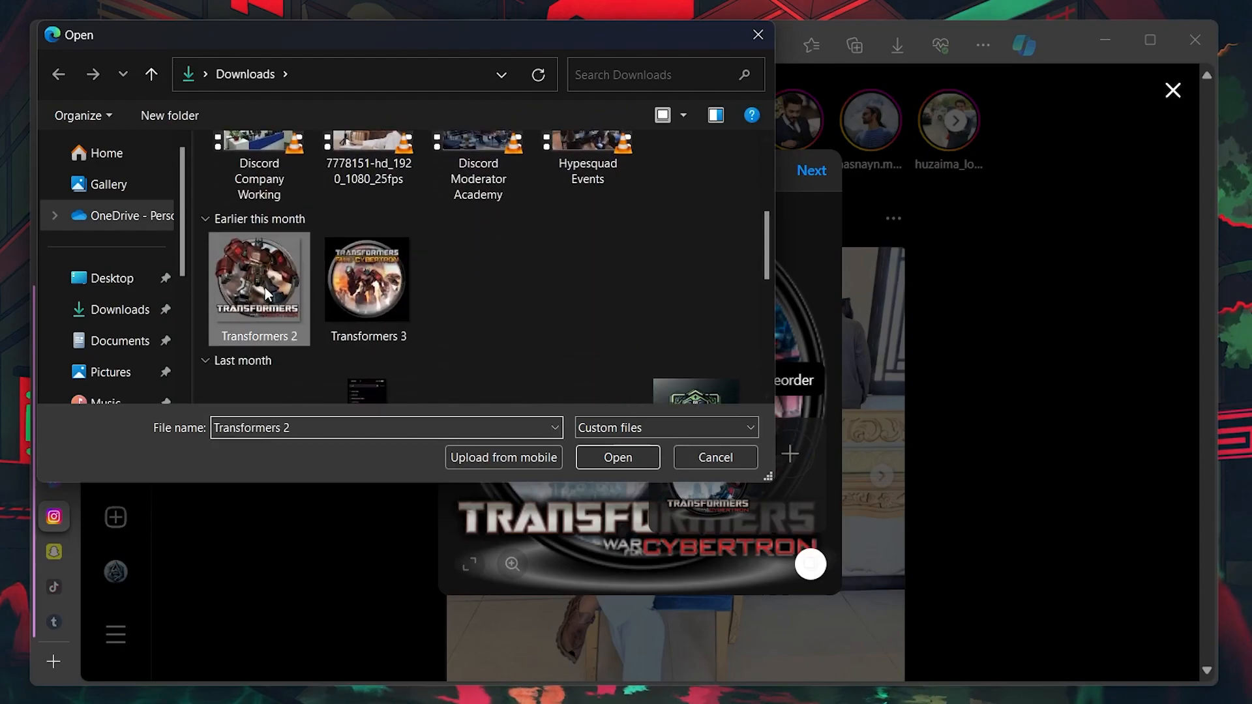
pyautogui.click(616, 457)
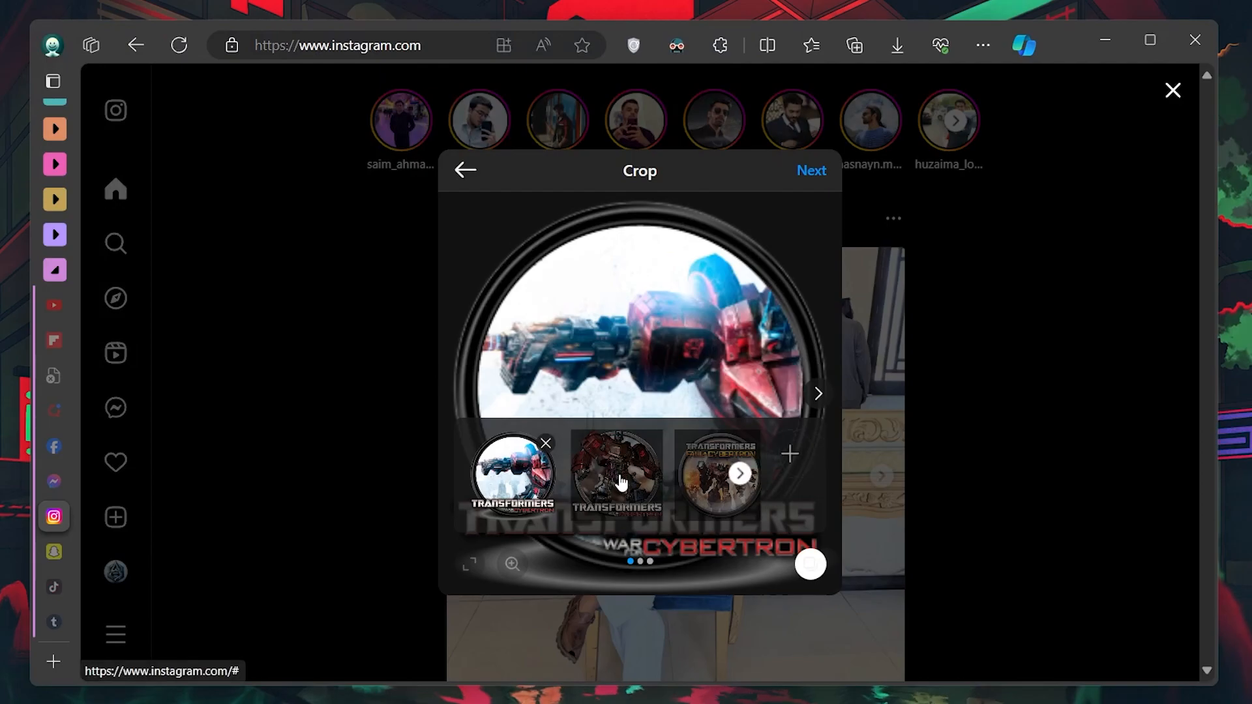
pyautogui.click(616, 473)
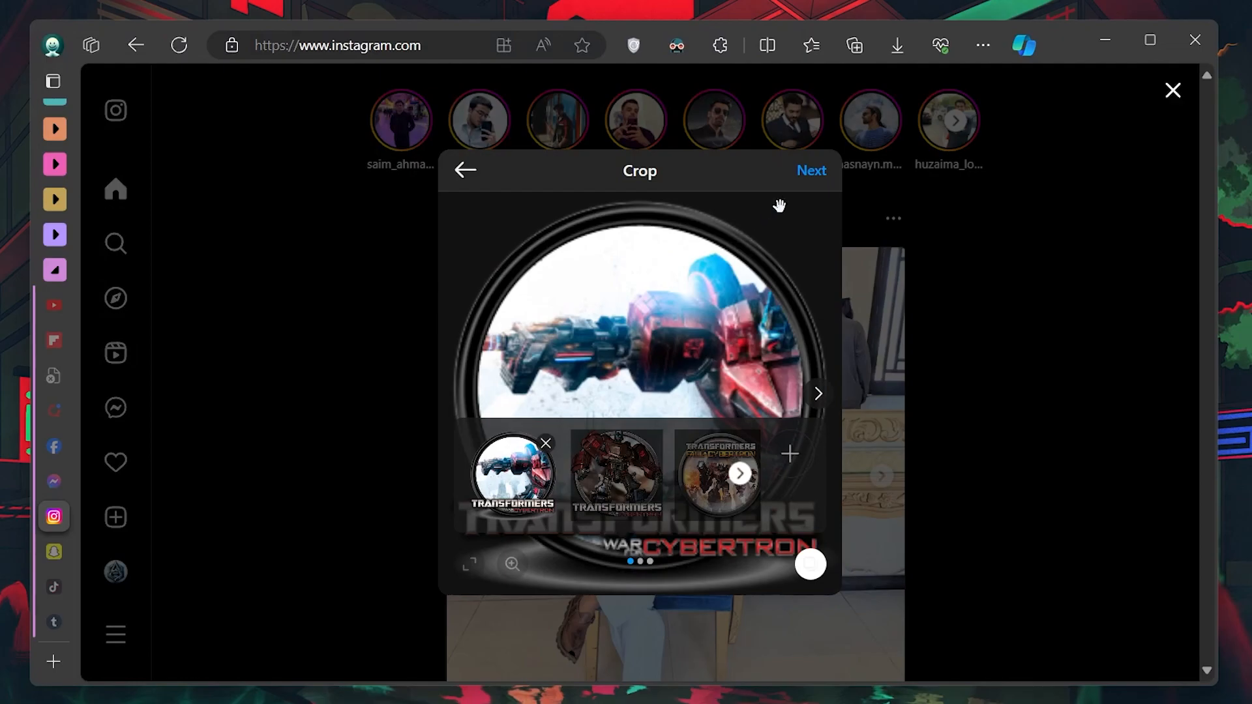
pyautogui.click(812, 170)
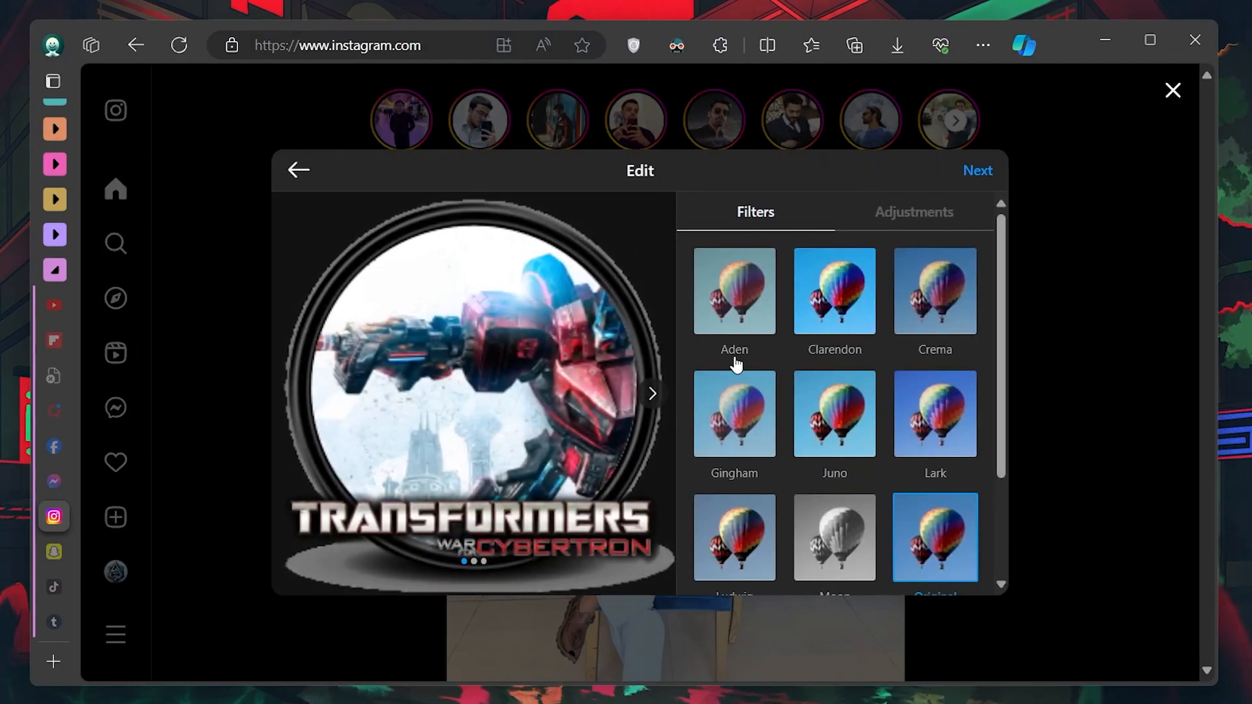
# View the Adjustments sliders for the three-image post and move on to the caption screen
pyautogui.scroll(-3)
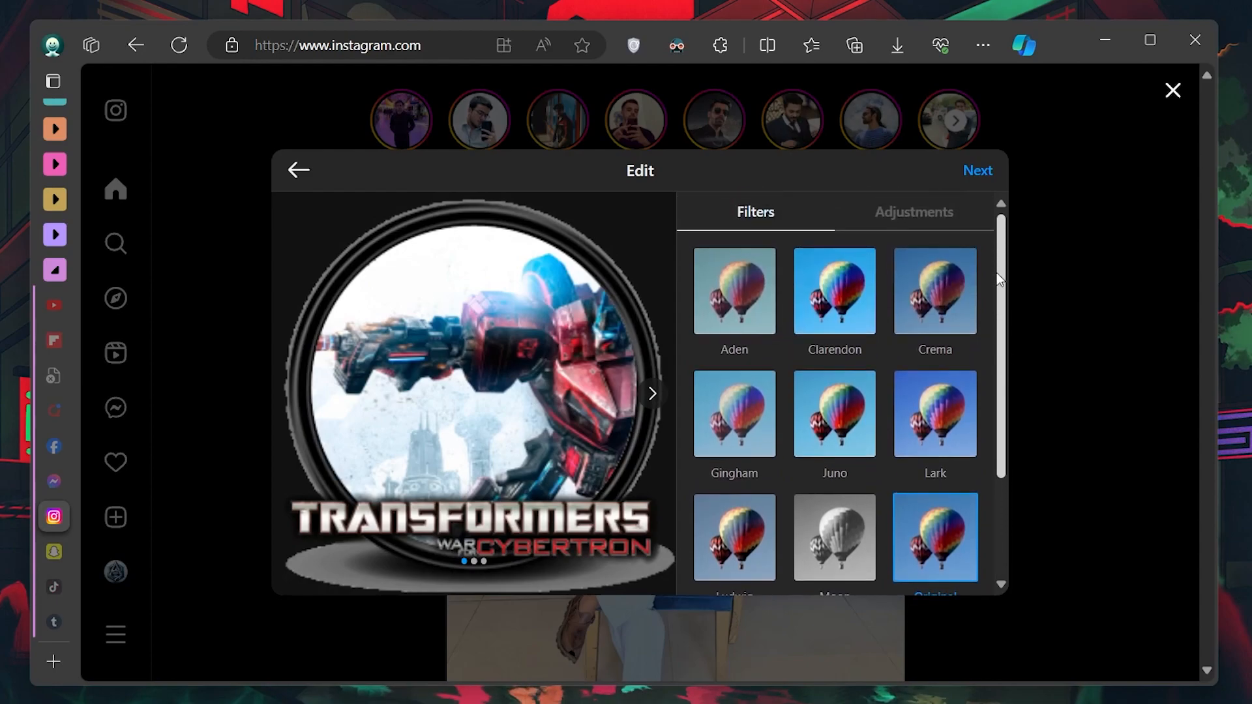
pyautogui.click(914, 211)
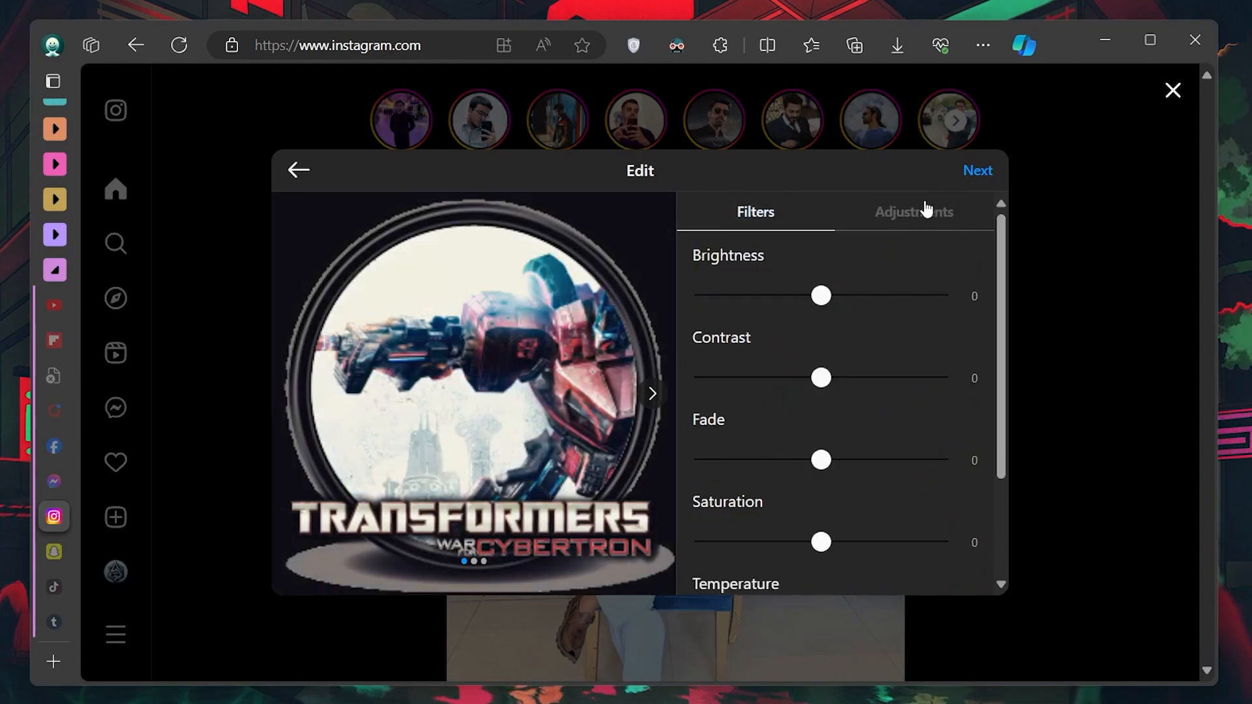
pyautogui.scroll(-3)
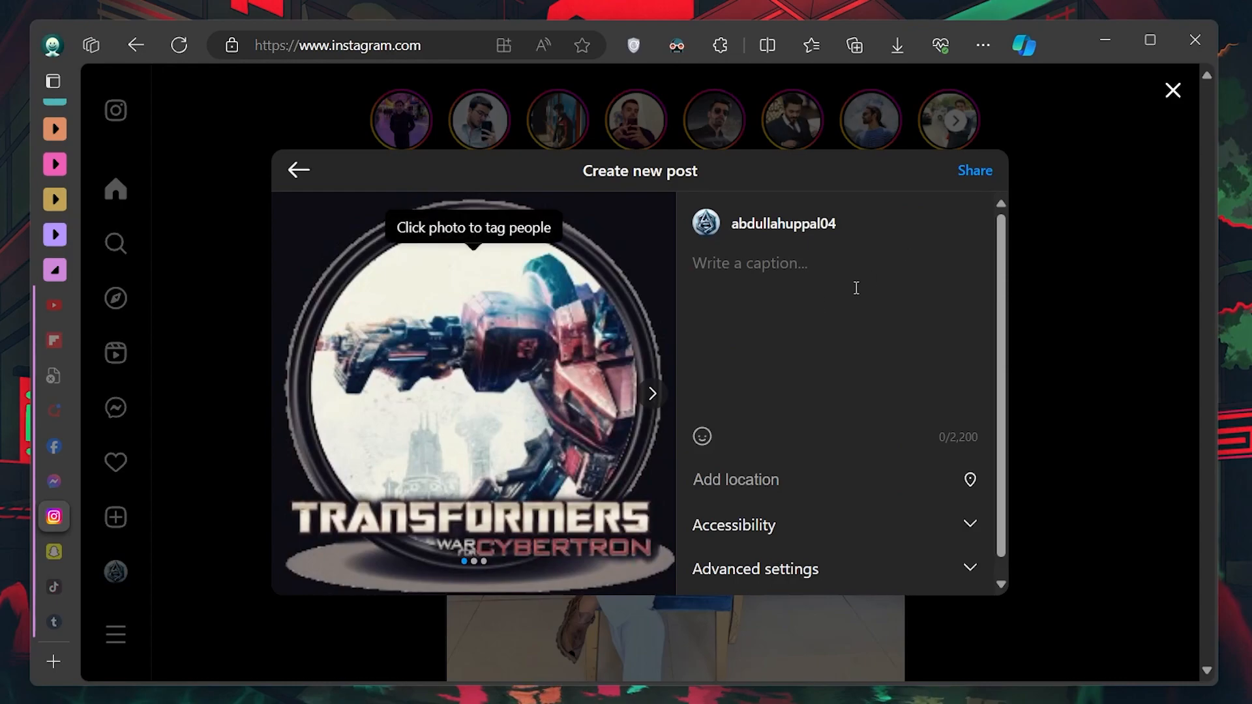
pyautogui.click(751, 263)
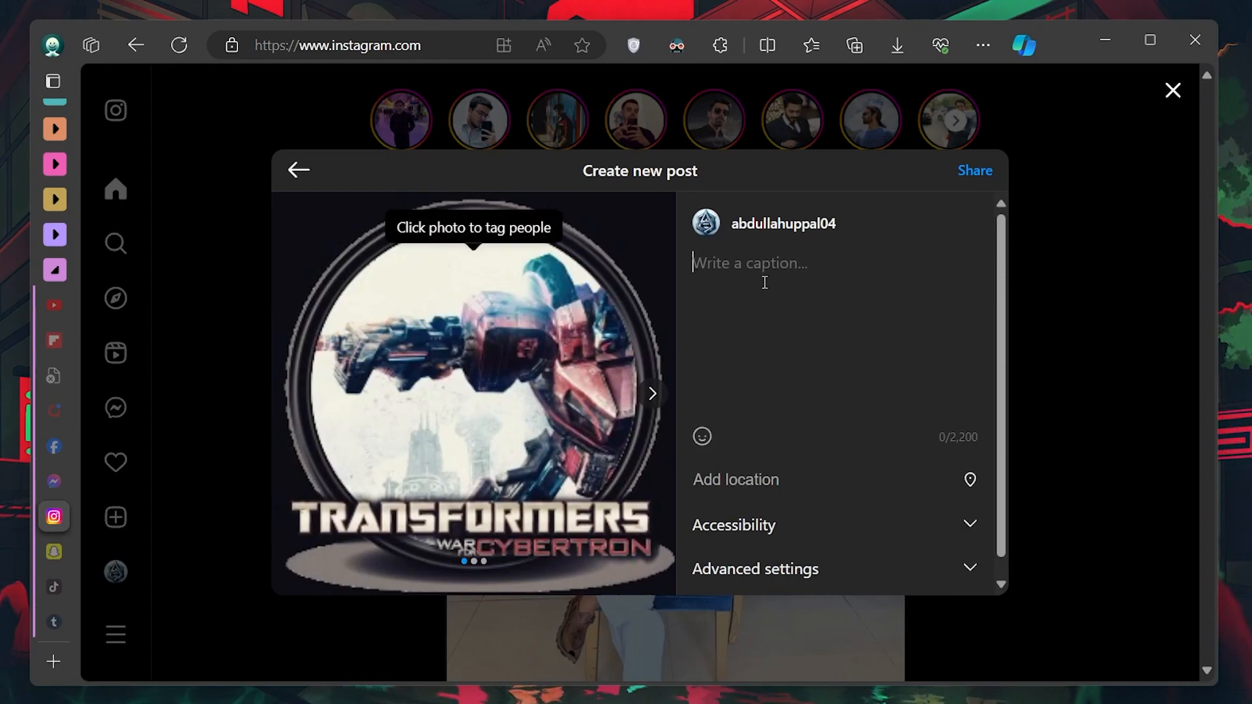
pyautogui.scroll(-3)
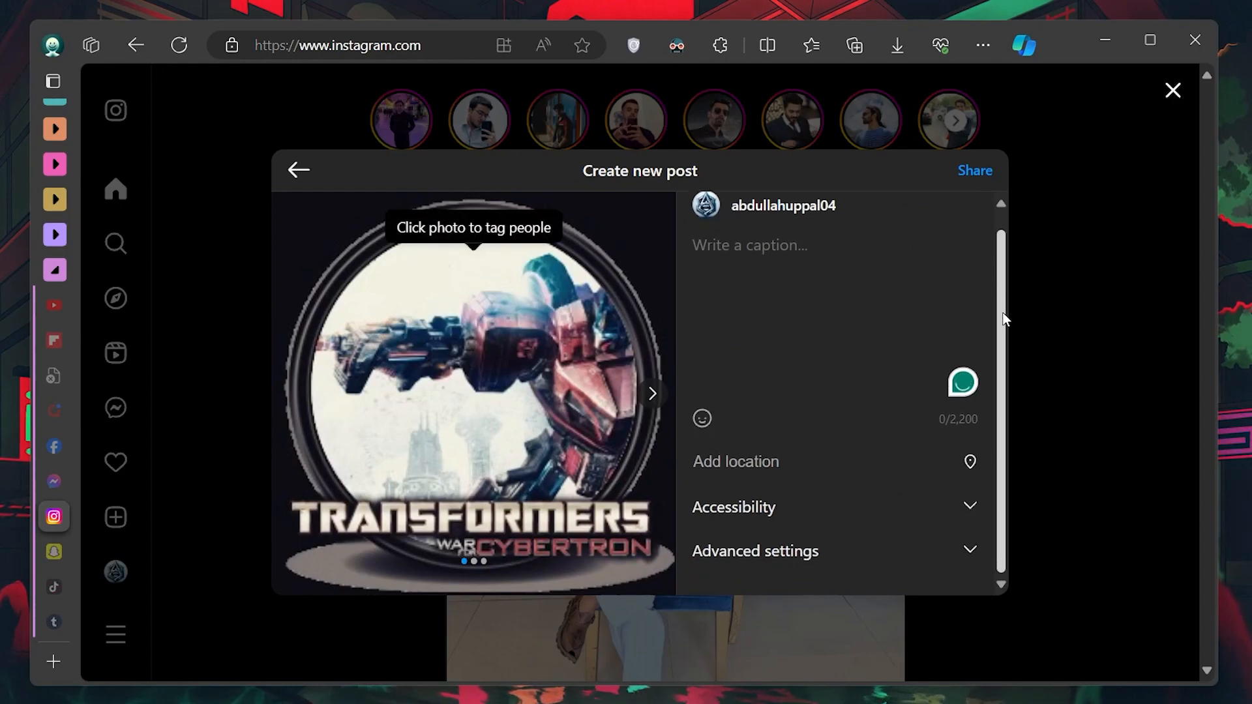